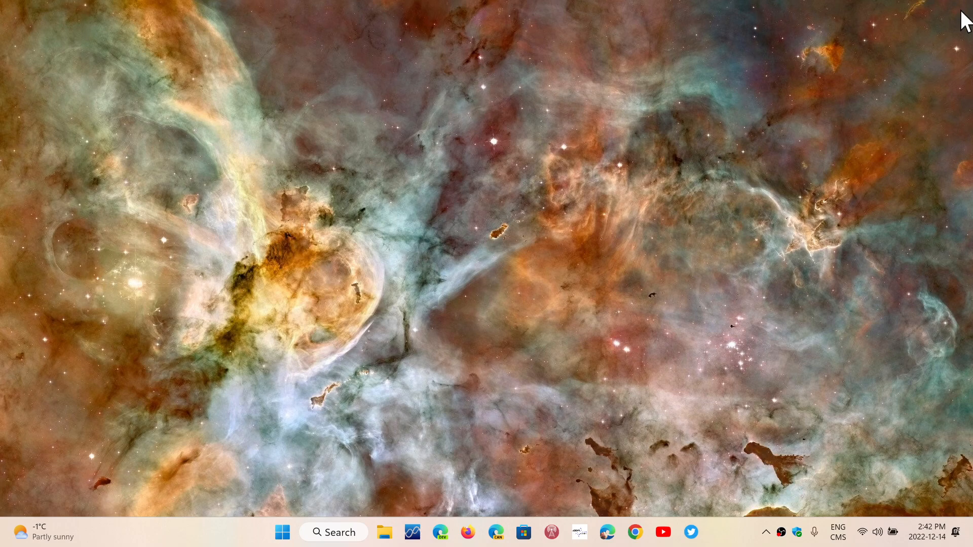
{"action": "mouse_move", "coordinate": [936, 120]}
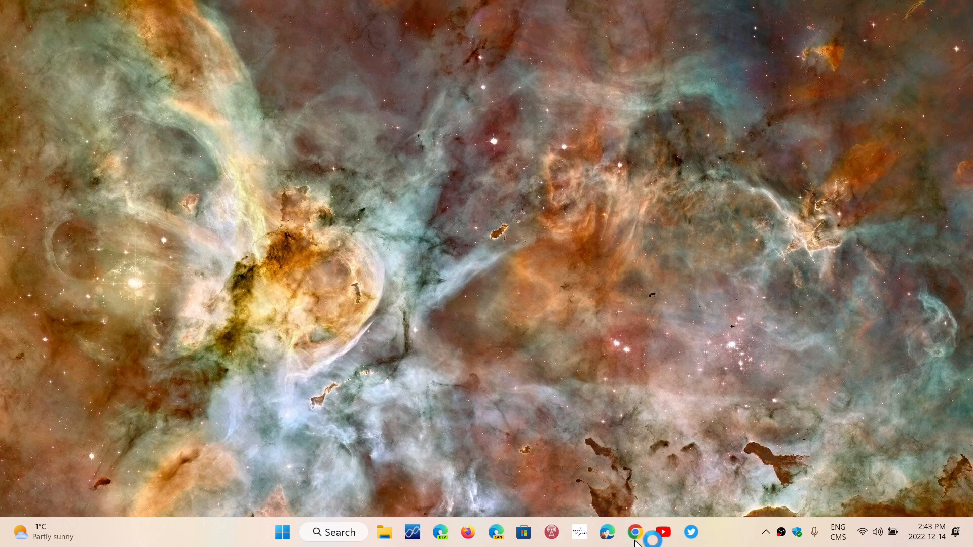
Launch Chrome from the taskbar and open its main three-dot menu over spaceweather.com.
{"action": "left_click", "coordinate": [634, 531]}
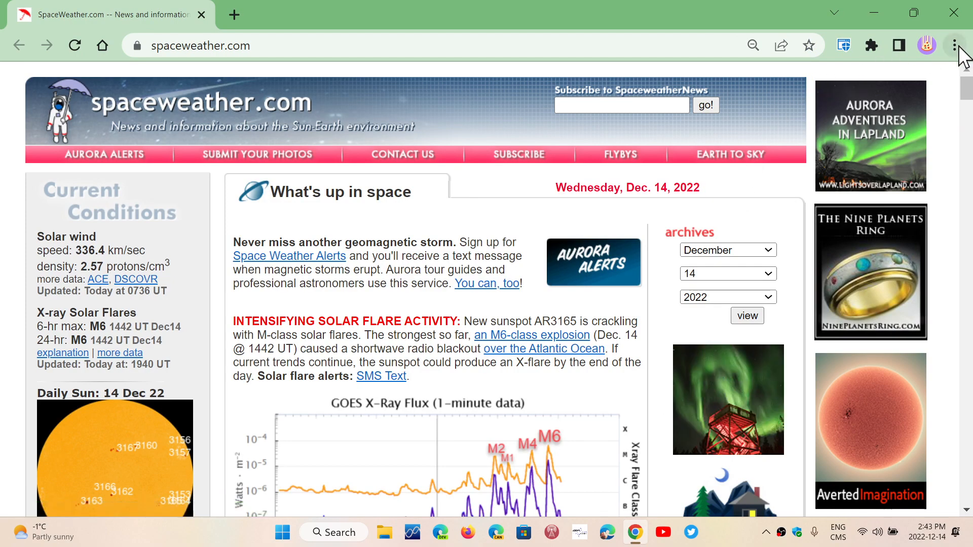
{"action": "left_click", "coordinate": [954, 45]}
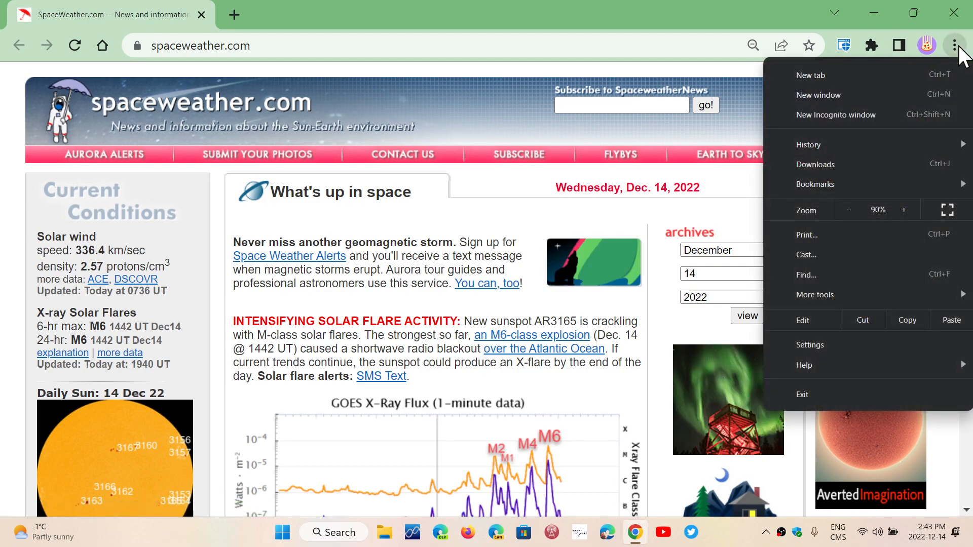
{"action": "mouse_move", "coordinate": [804, 365]}
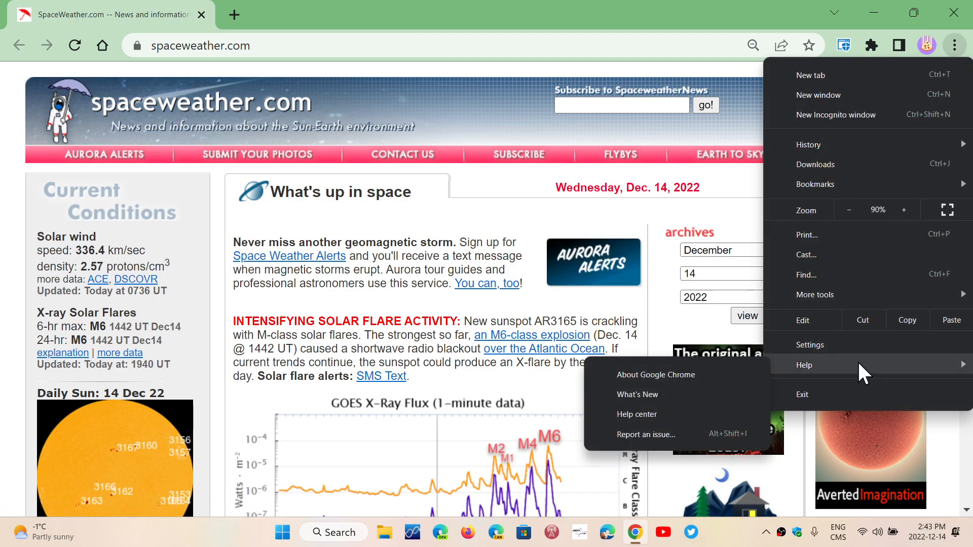
Confirm on the About Google Chrome page that version 108 is up to date, then close the Settings tab.
{"action": "left_click", "coordinate": [655, 374]}
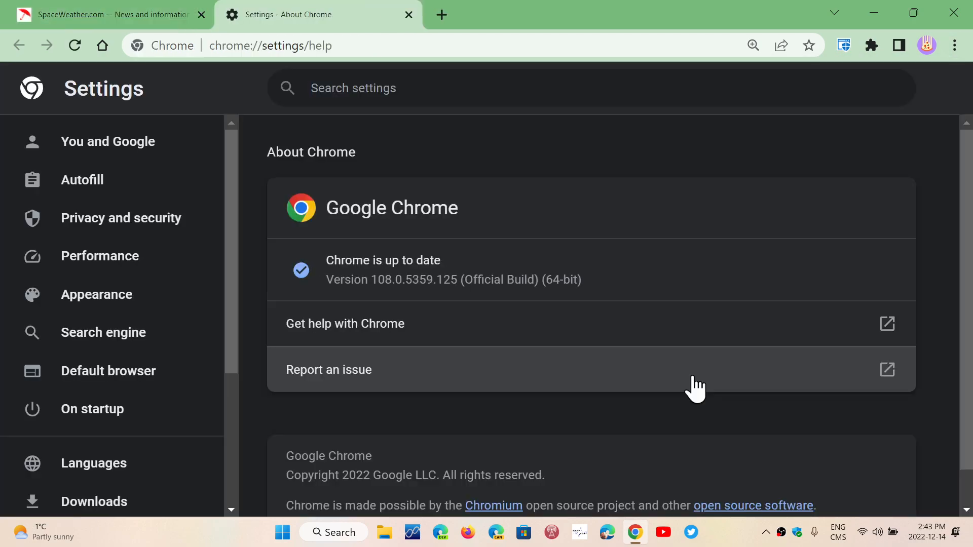
{"action": "mouse_move", "coordinate": [543, 323]}
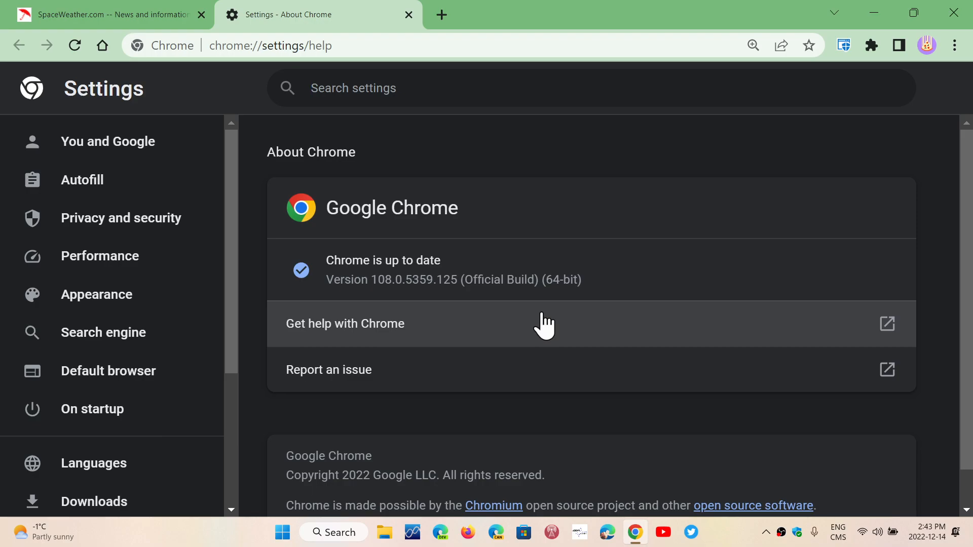
{"action": "left_click", "coordinate": [353, 88]}
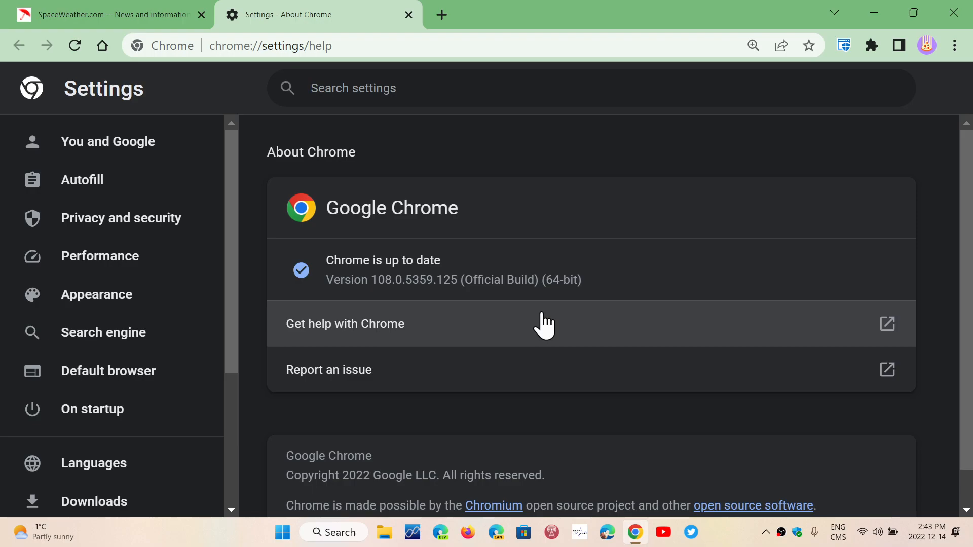
{"action": "left_click", "coordinate": [354, 87]}
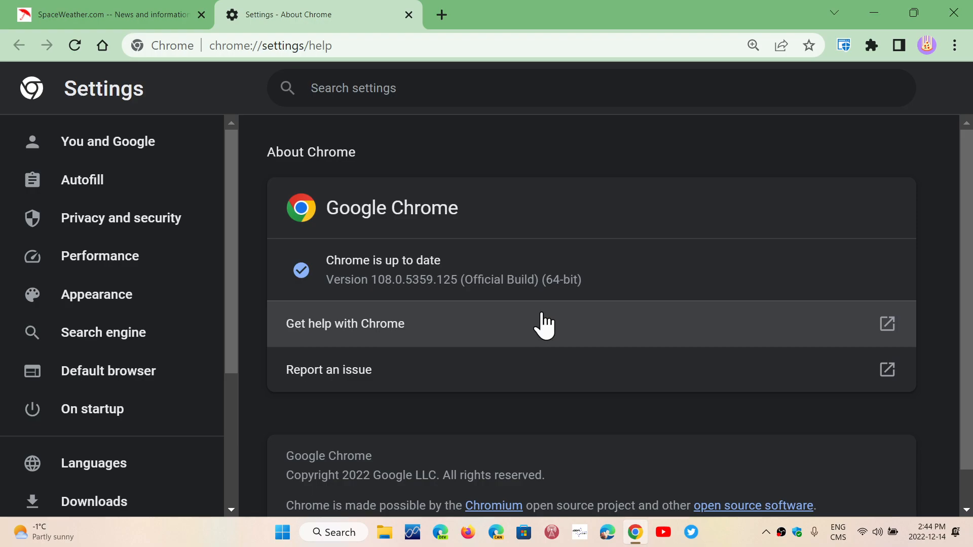
{"action": "left_click", "coordinate": [353, 87]}
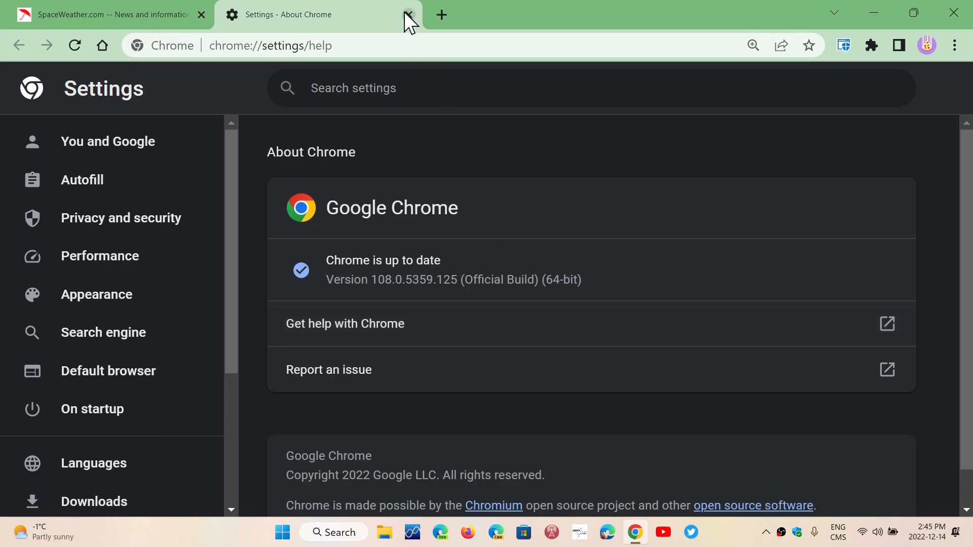
{"action": "left_click", "coordinate": [408, 14]}
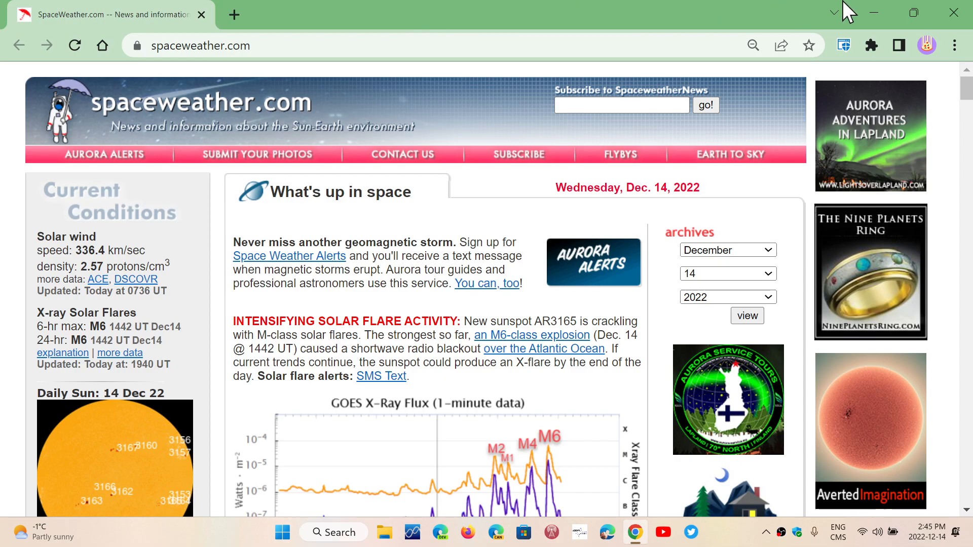